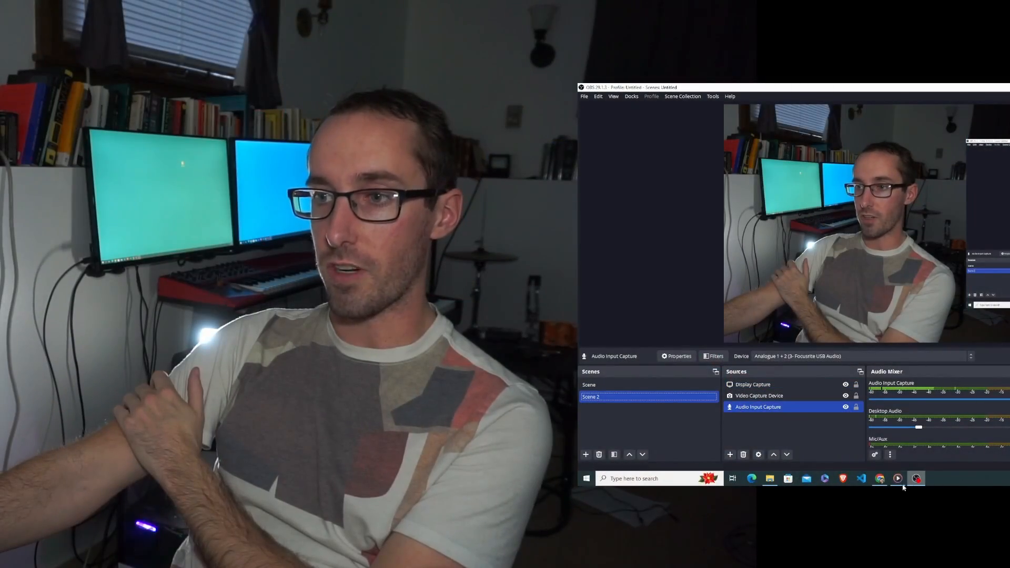
# Bring the browser playing the live Twitch stream and its chat in front of OBS.
pyautogui.click(880, 478)
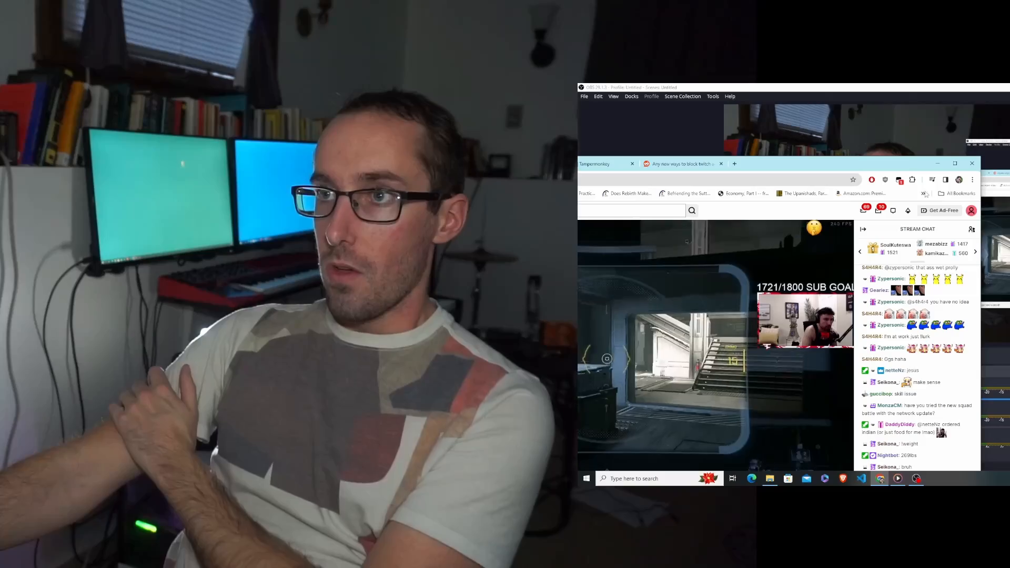
# Let another Twitch channel's gameplay stream play ad-free, then return to OBS.
pyautogui.click(899, 179)
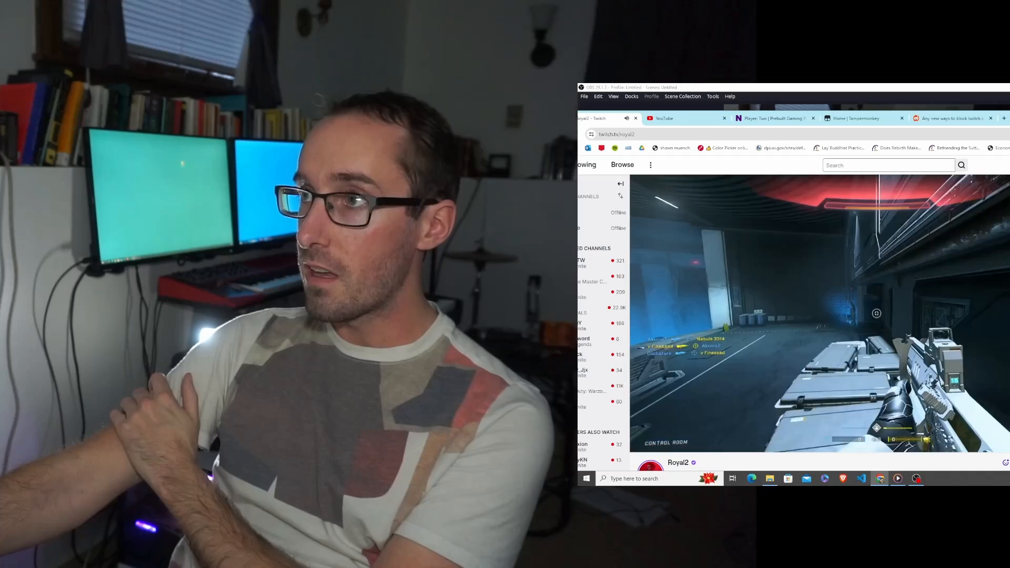
pyautogui.click(916, 478)
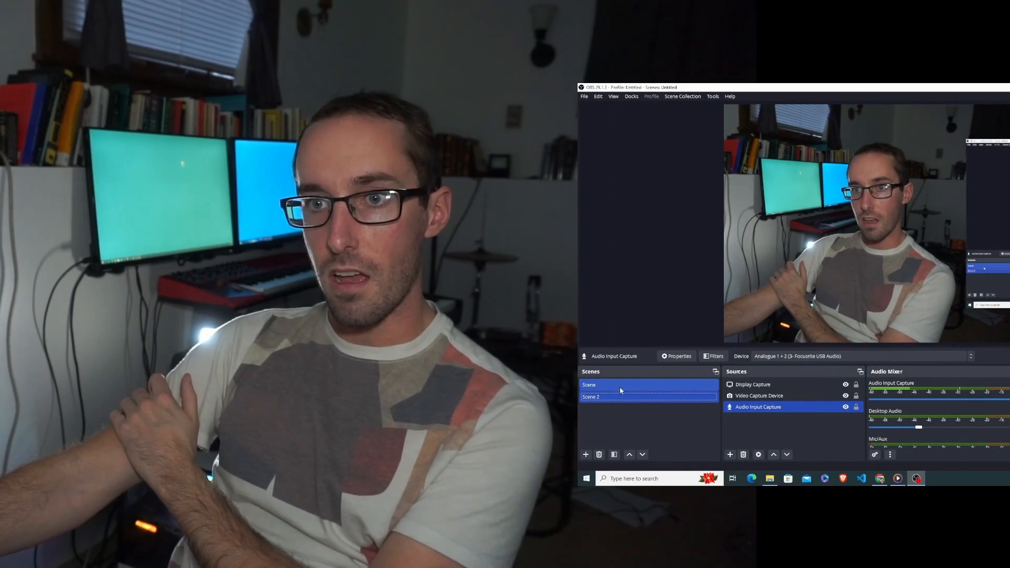